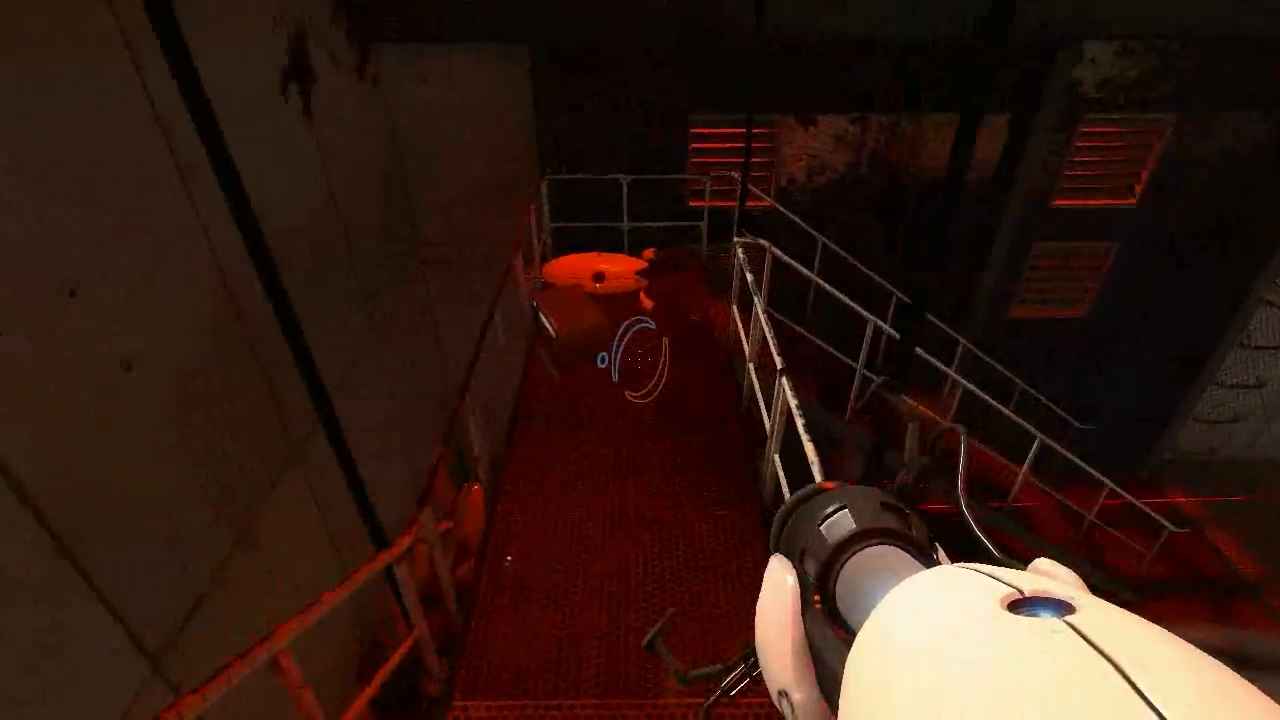
{"action": "mouse_move", "coordinate": [640, 360]}
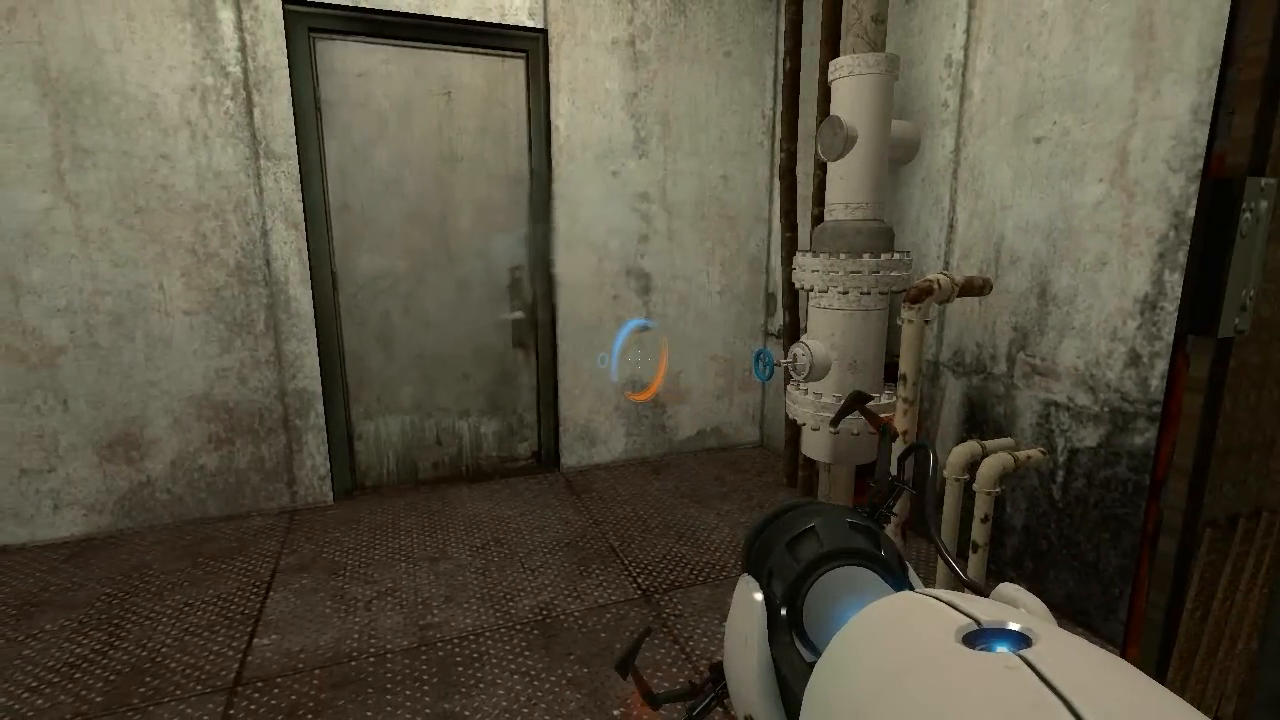
{"action": "mouse_move", "coordinate": [640, 360]}
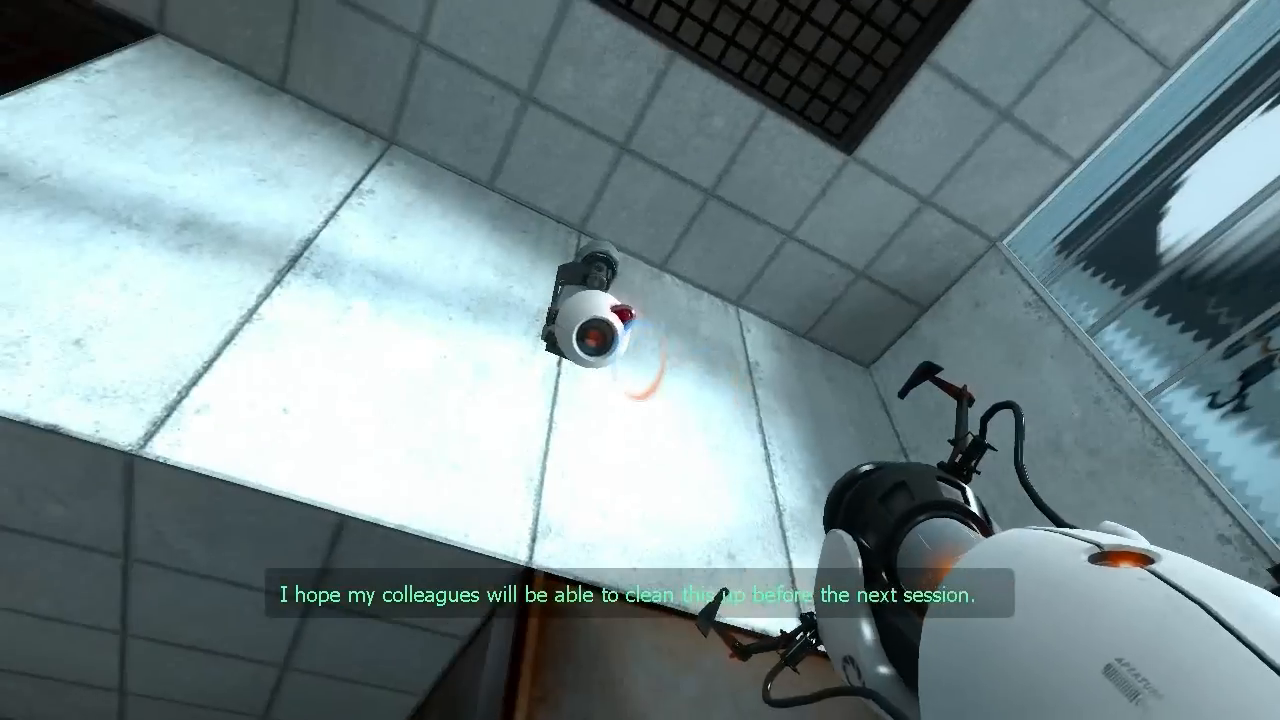
{"action": "mouse_move", "coordinate": [640, 360]}
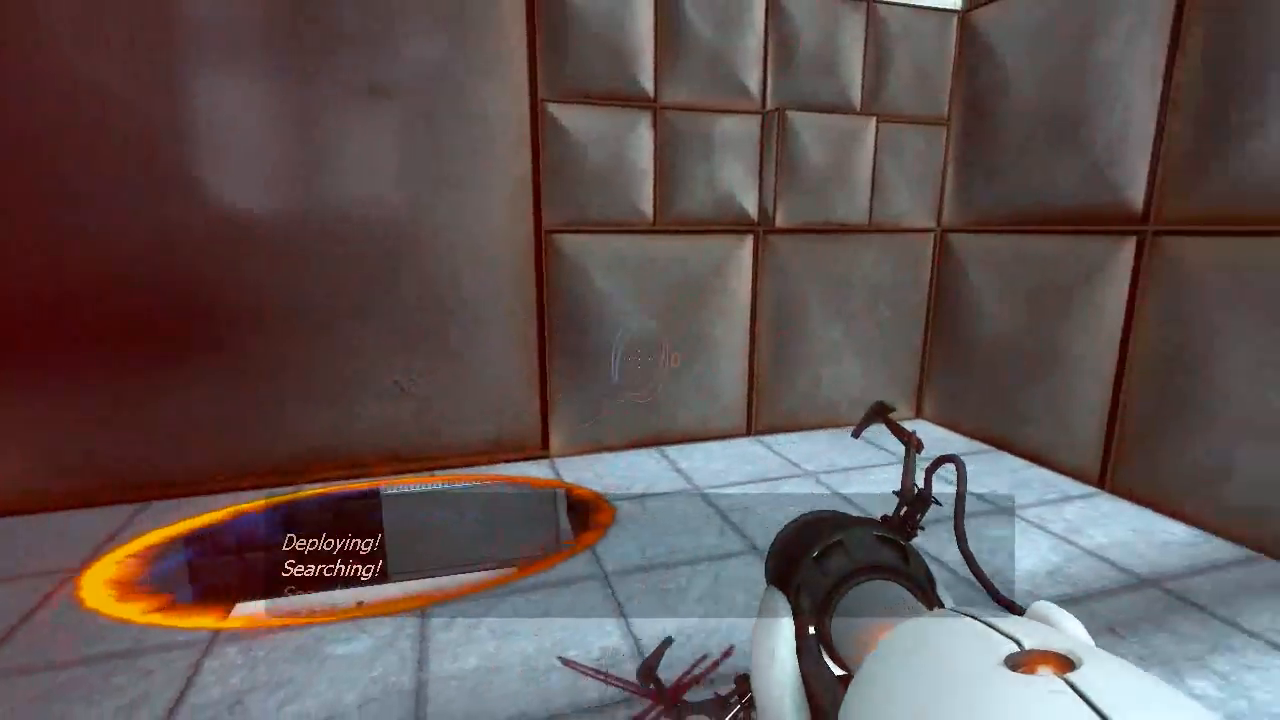
{"action": "mouse_move", "coordinate": [632, 360]}
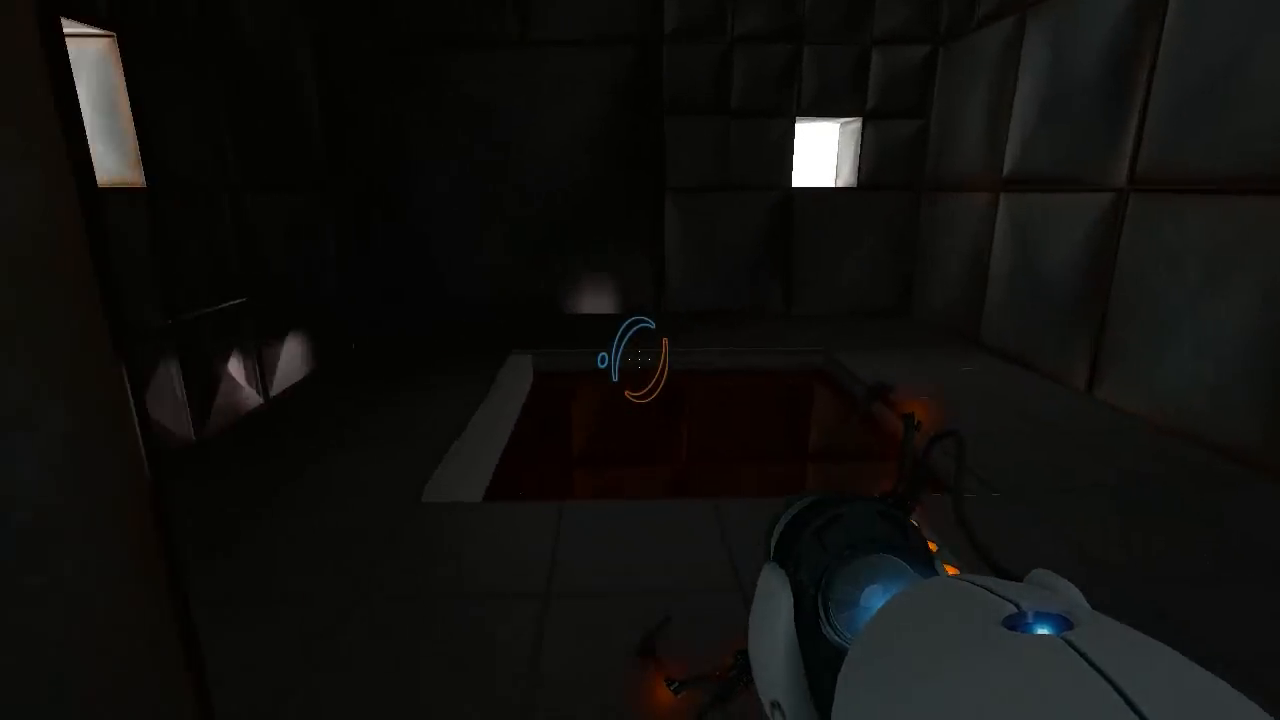
Step: Fire the portal gun at the far wall of the dark padded room beside the reddish pit
{"action": "left_click", "coordinate": [640, 360]}
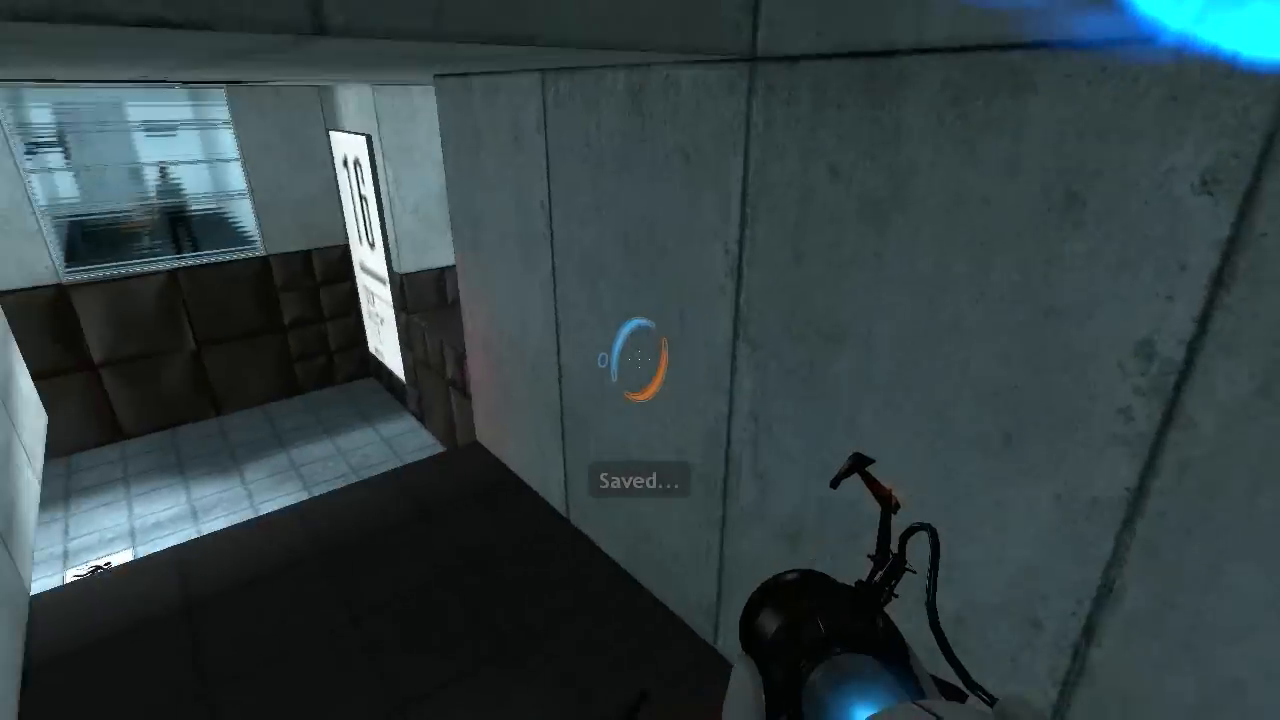
Step: Fire the portal gun while entering the tiled test chamber 16 entrance after the autosave
{"action": "left_click", "coordinate": [640, 360]}
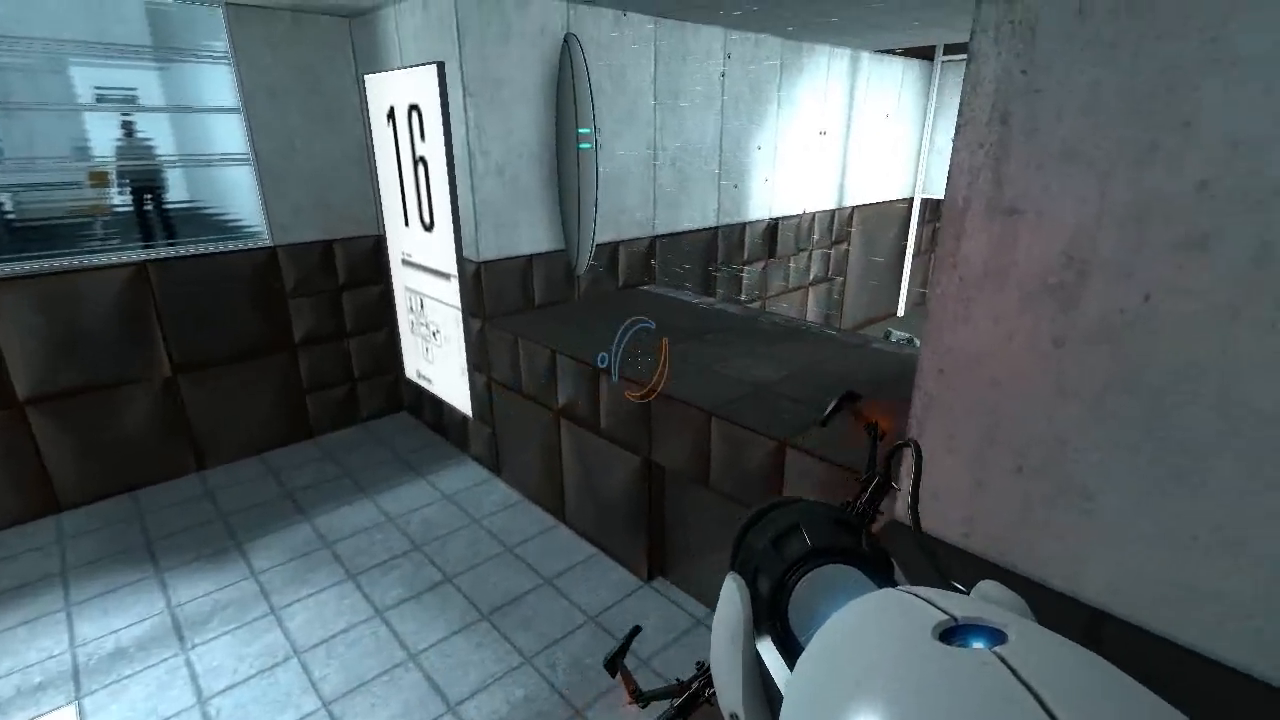
{"action": "mouse_move", "coordinate": [640, 200]}
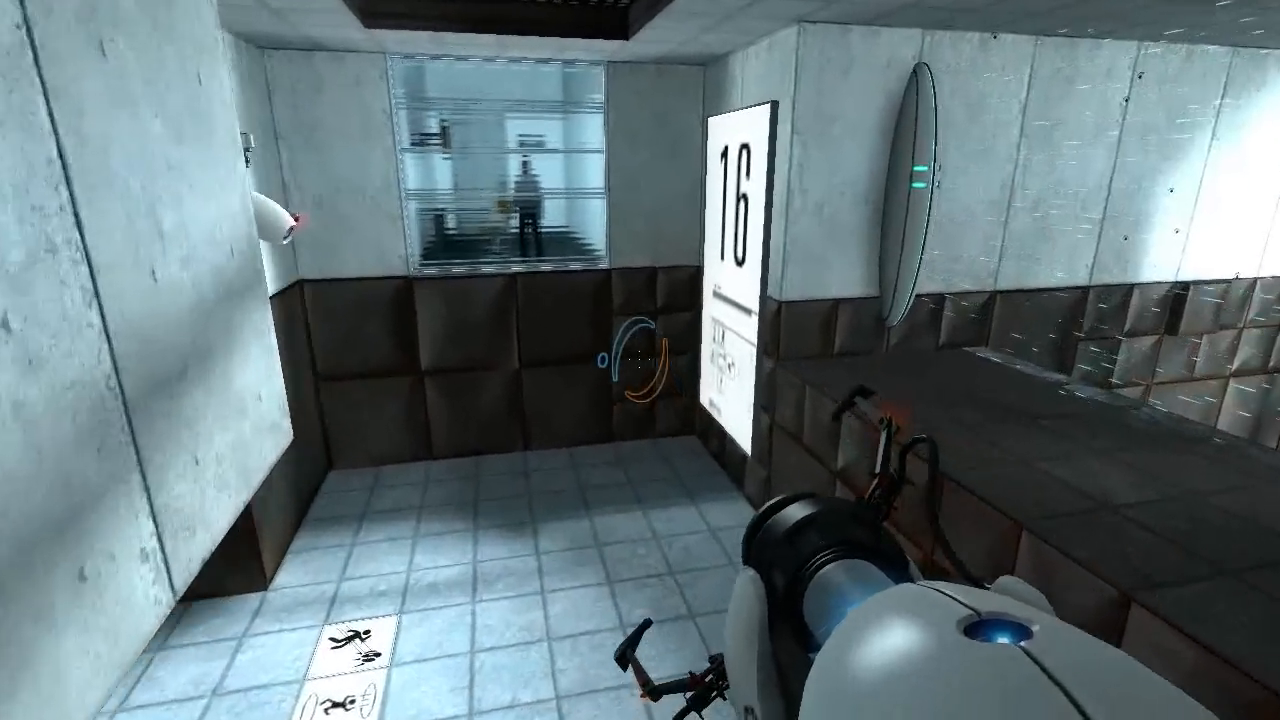
{"action": "mouse_move", "coordinate": [640, 360]}
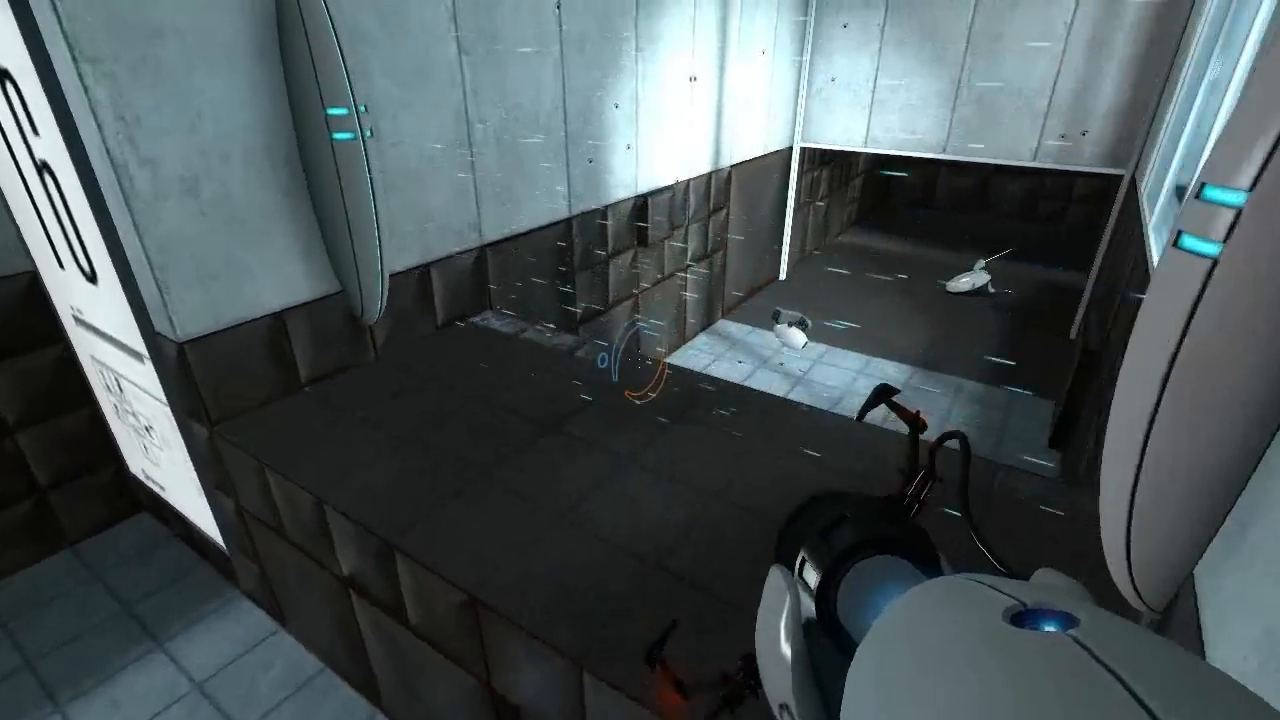